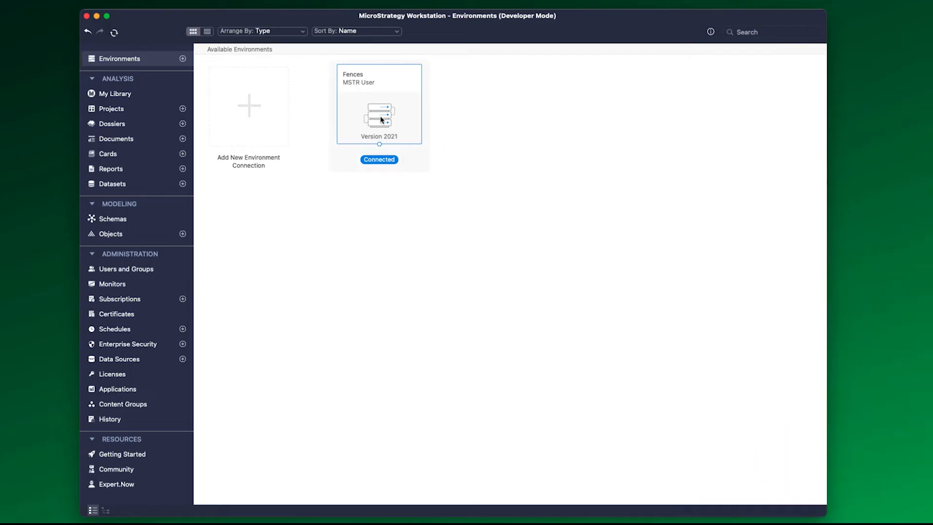
Step: Open the Fences environment's fence settings and inspect the Power Users and Managers assignments
double_click(379, 116)
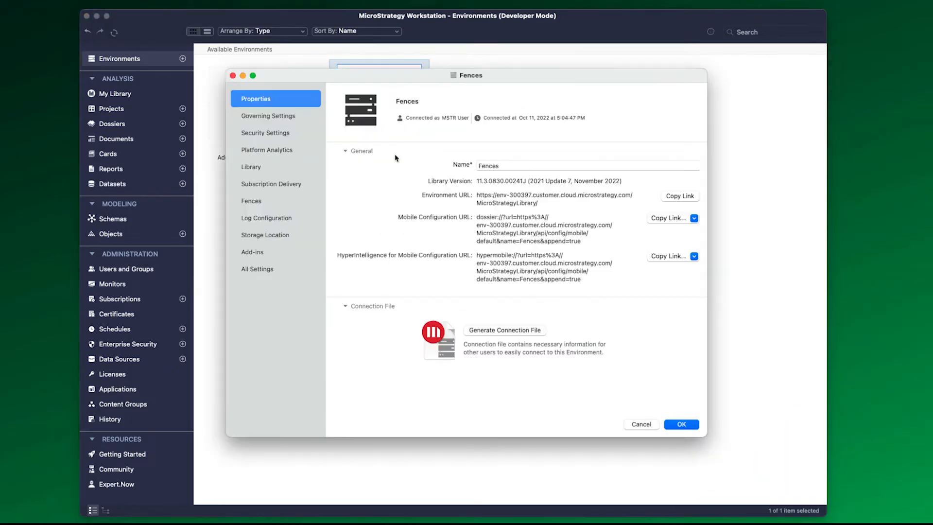
click(252, 200)
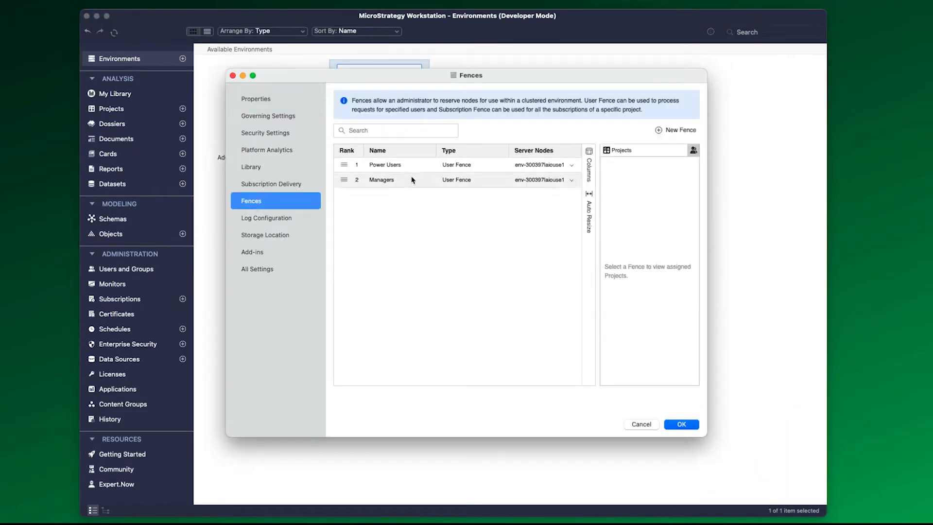
click(385, 164)
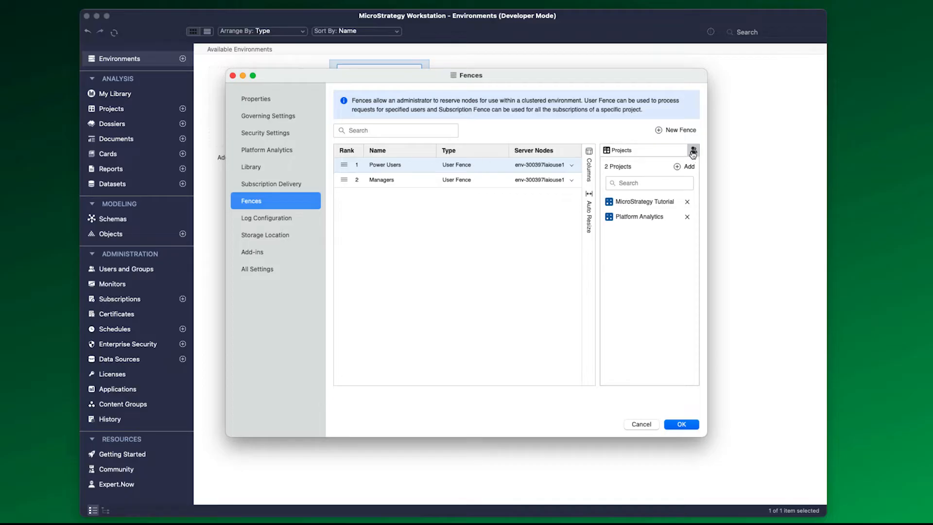
click(694, 150)
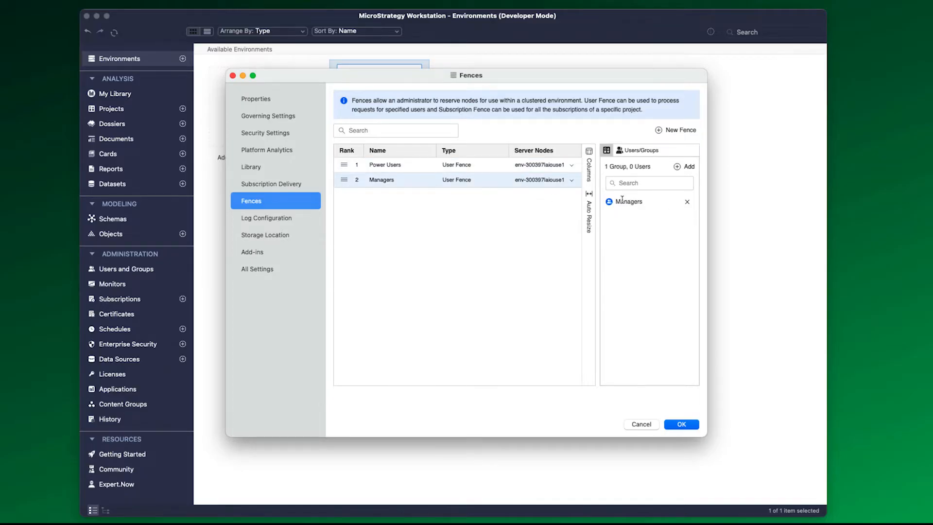
Step: Create user fence 'Executives' with the CXO group assigned, then add a fourth fence row
click(676, 129)
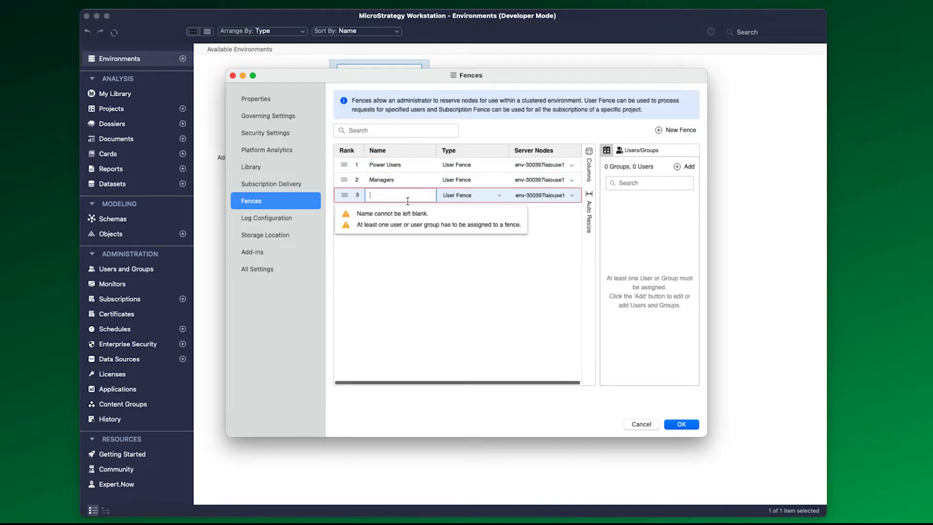
text(Executives)
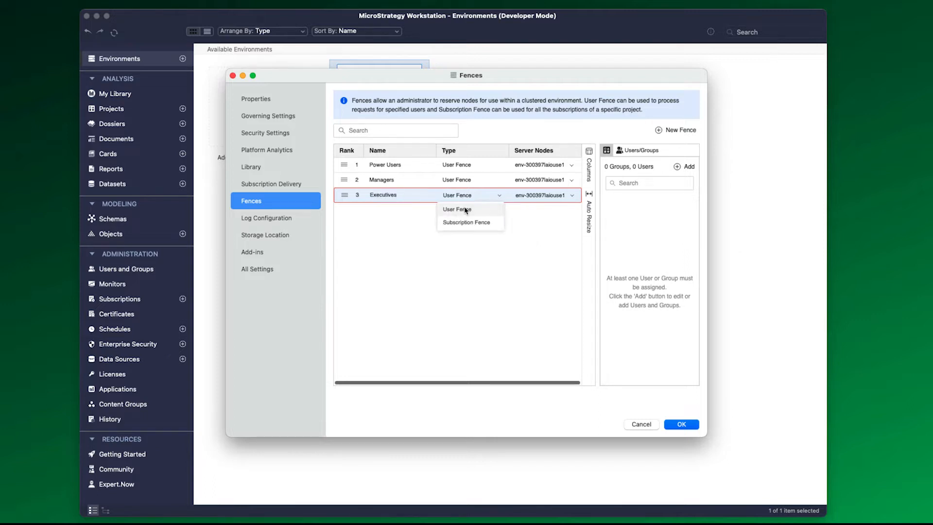
click(570, 195)
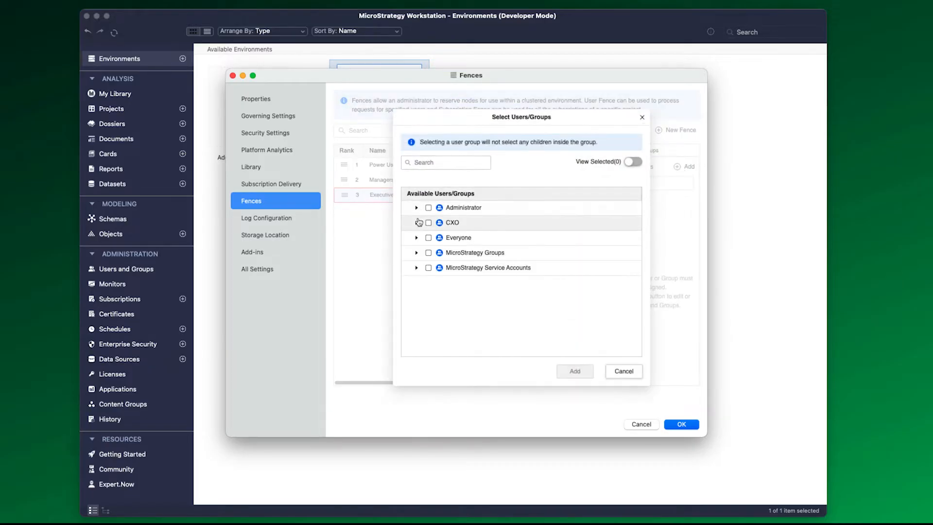
click(623, 371)
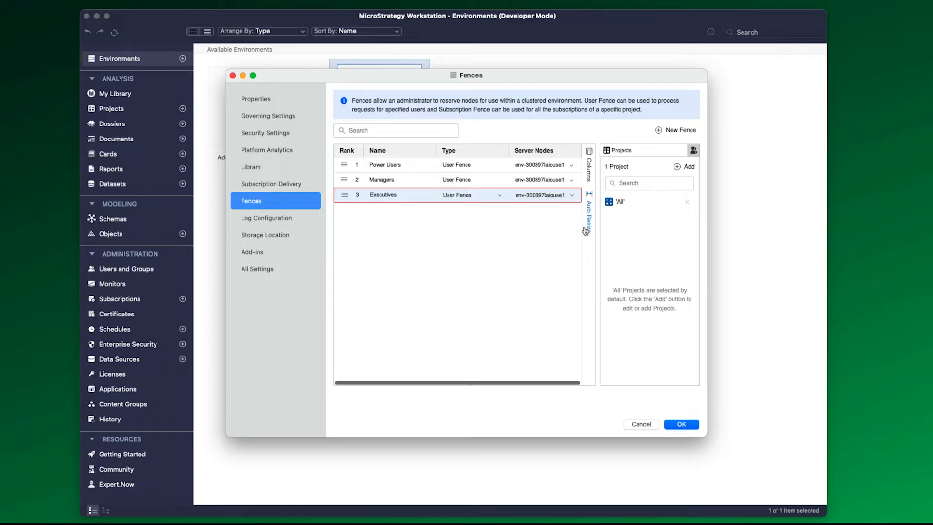
click(675, 130)
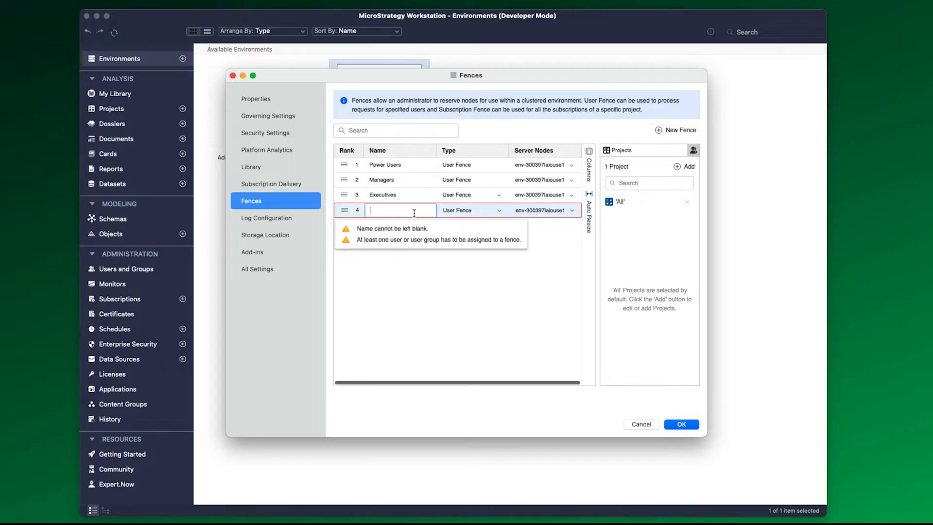
Step: Make 'Tutorial Subscriptions' a subscription fence for MicroStrategy Tutorial and rank Executives first
text(Tutorial Subscriptions)
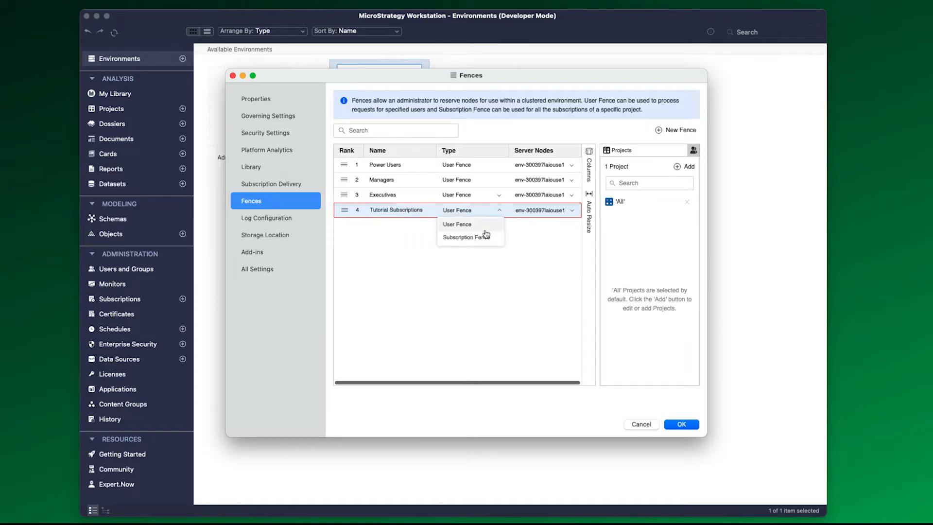
click(467, 236)
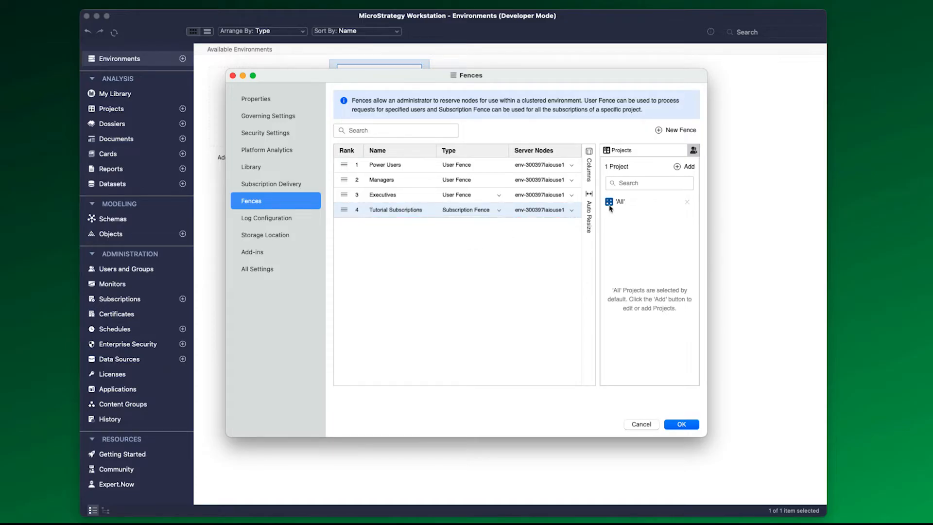
click(688, 166)
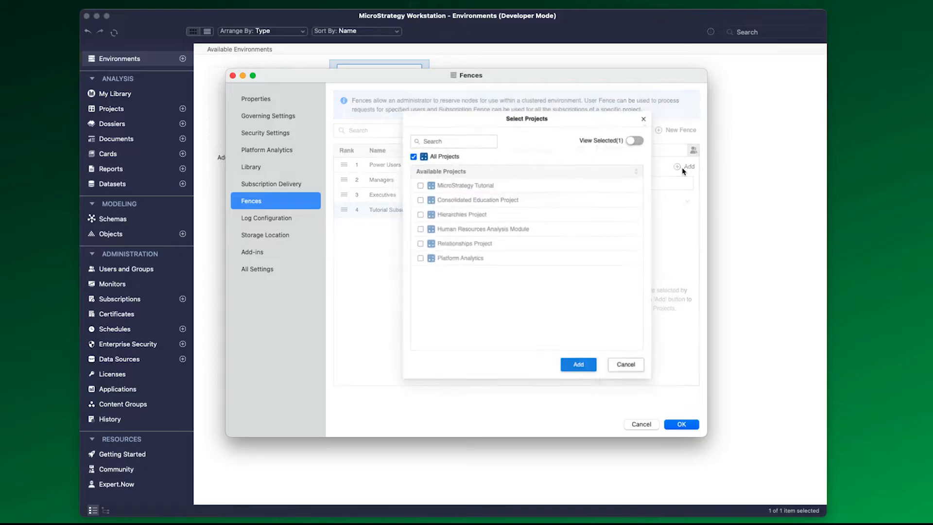
click(577, 364)
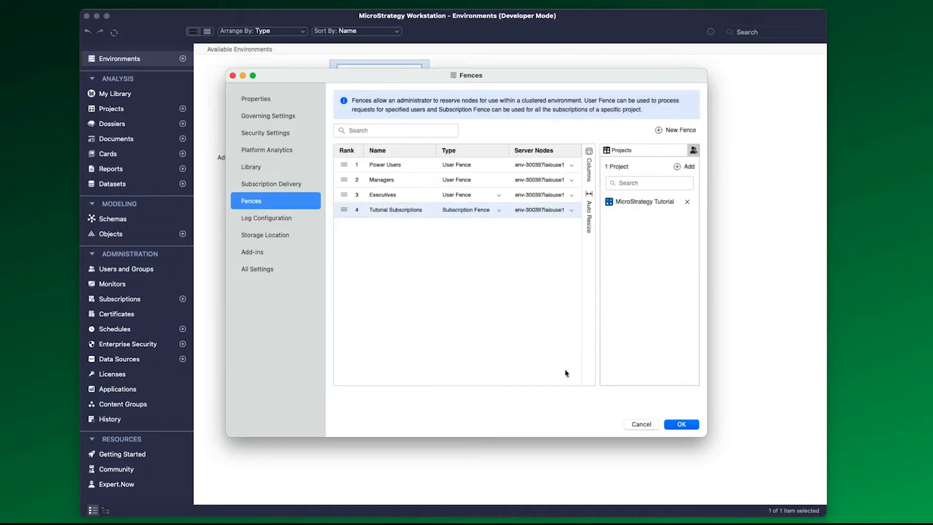
click(693, 150)
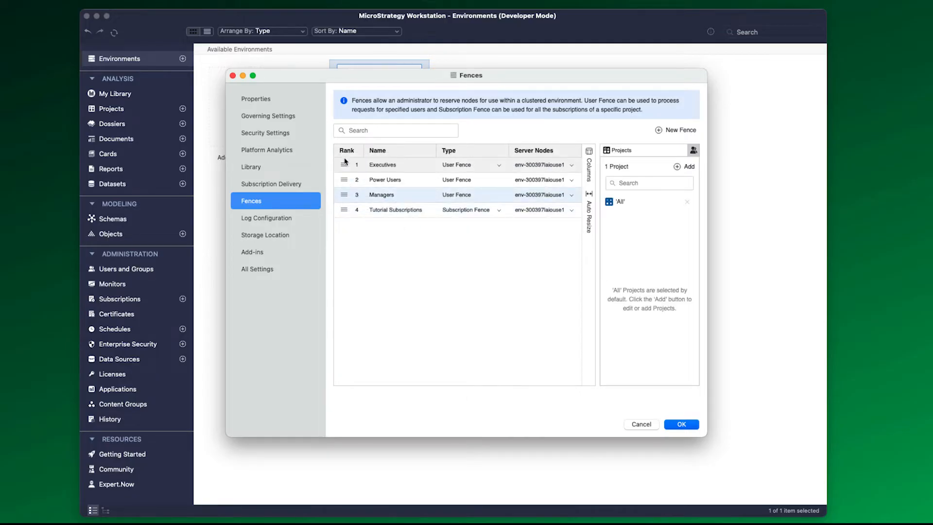
mouse_move(571, 340)
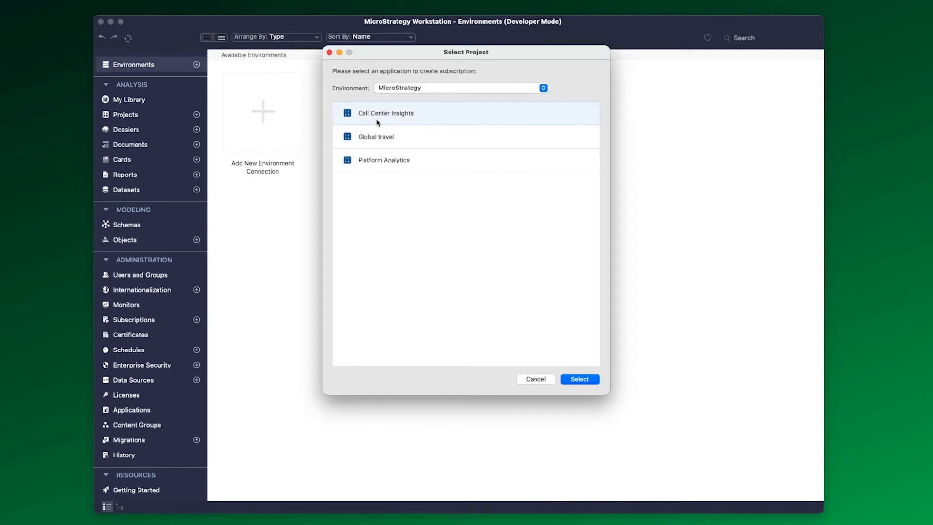
Step: Save a First of Month Travel Dossier file subscription for MSTR User and MicroStrategy Web User
click(578, 379)
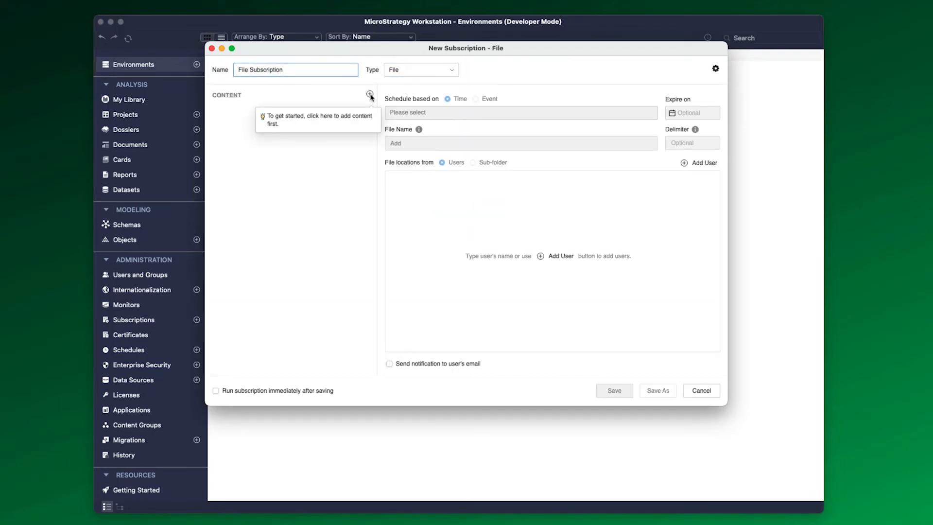
click(370, 95)
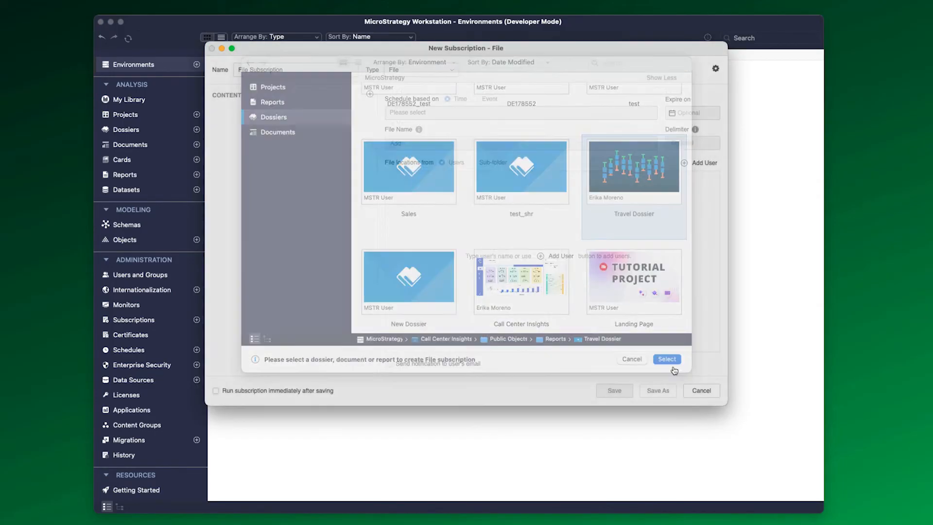
click(666, 358)
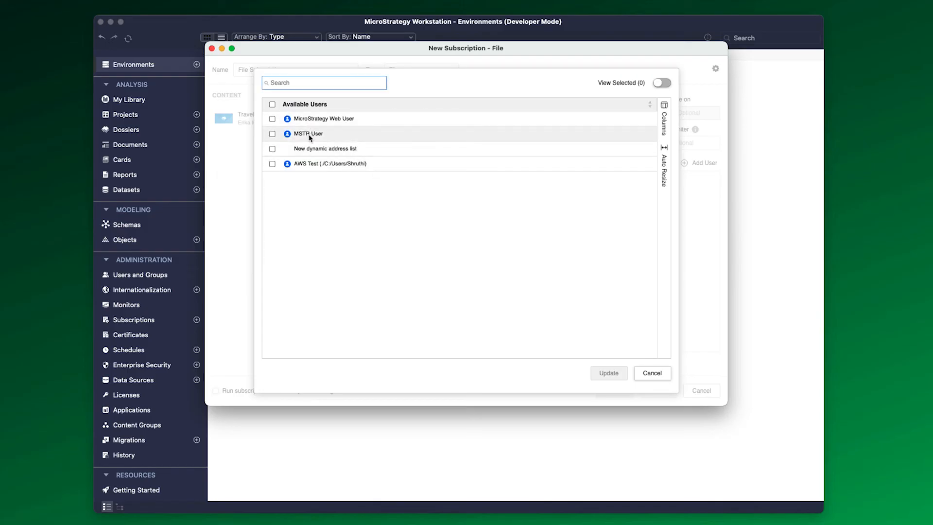
click(608, 373)
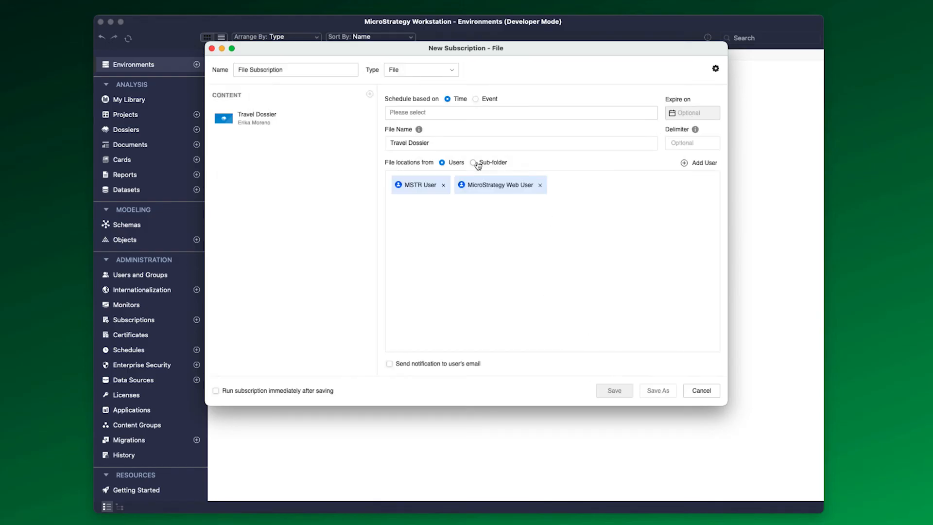
click(472, 162)
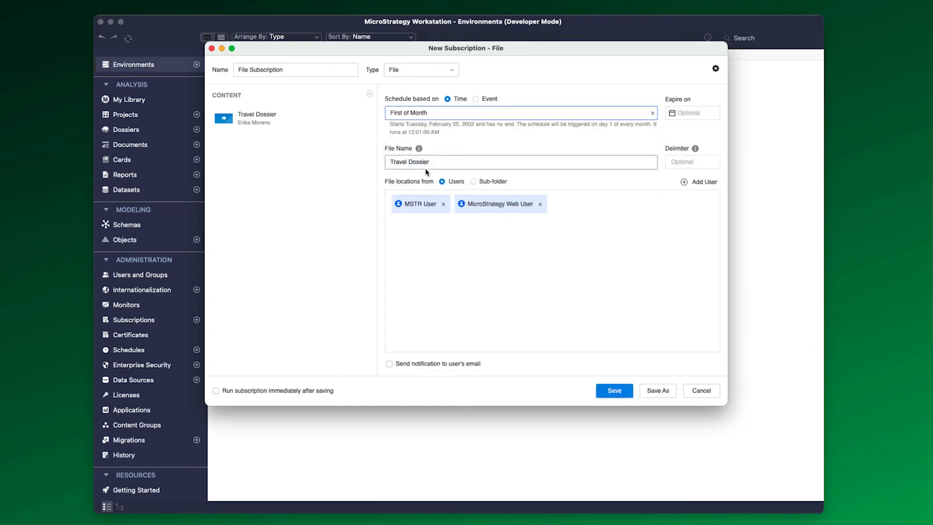
click(613, 390)
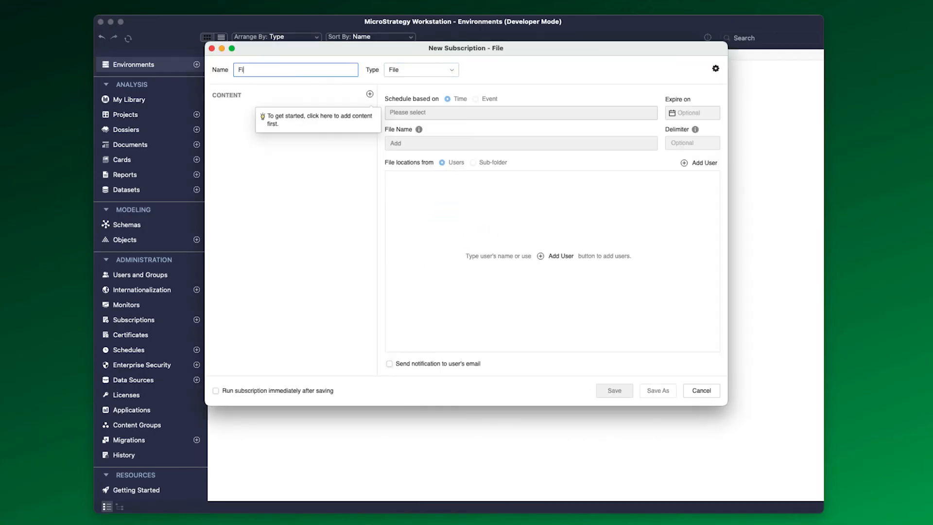
Step: Schedule the Store Sales bursting subscription for First of Month, add MicroStrategy Web User, and save
click(369, 94)
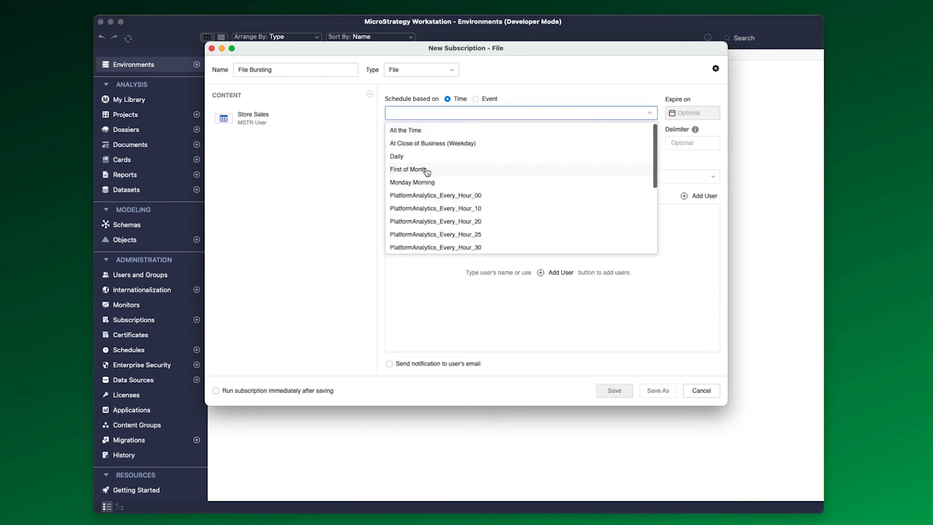
click(407, 170)
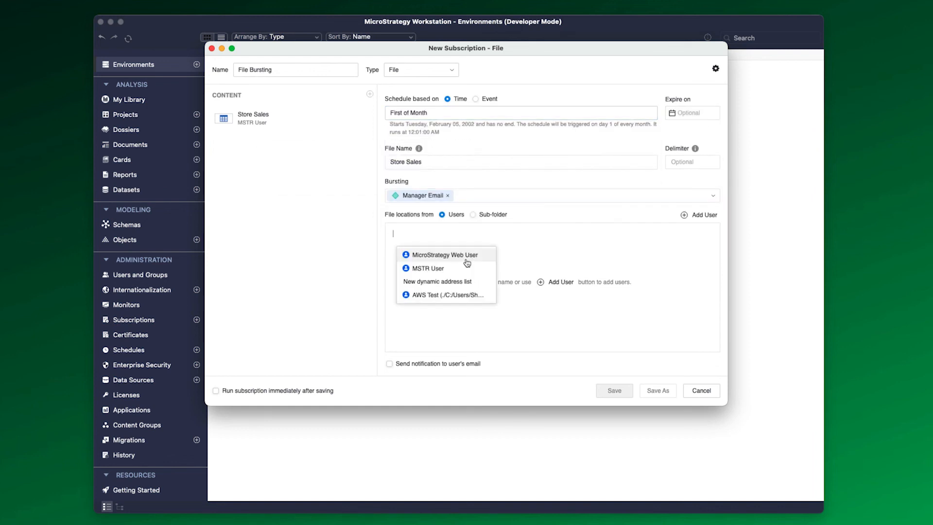
click(443, 254)
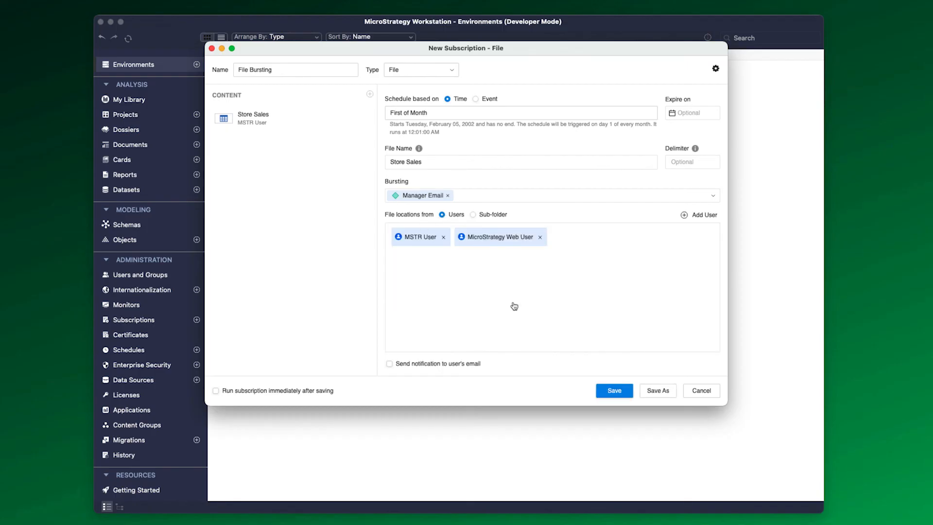
click(614, 390)
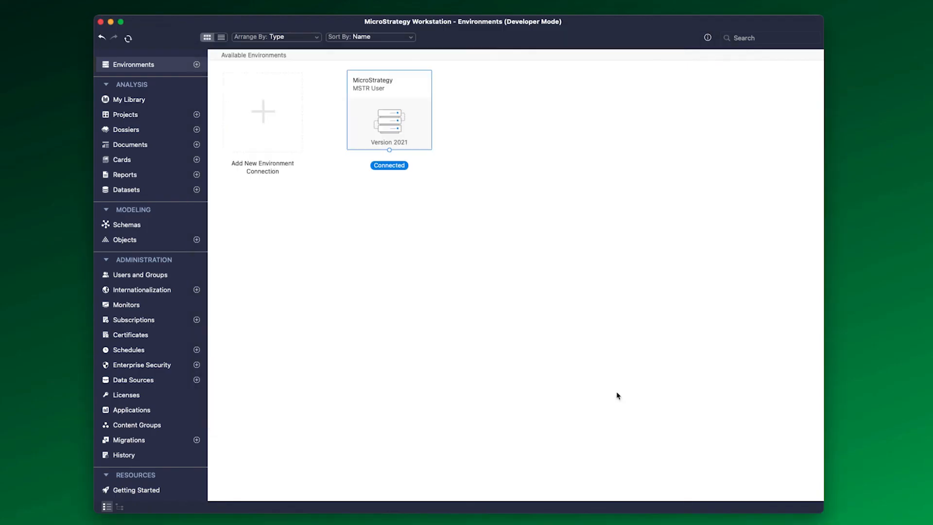